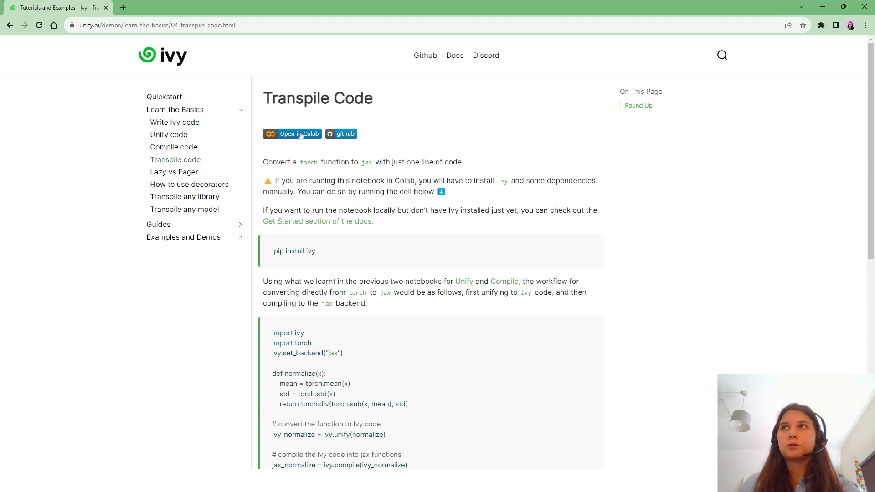
# Launch the Transpile Code tutorial in Colab via its 'Open in Colab' badge
pyautogui.click(291, 134)
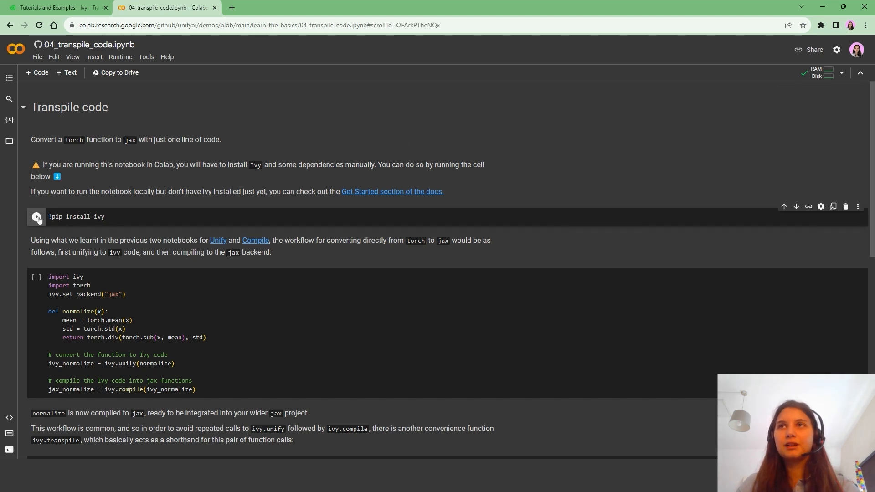
# Run the !pip install ivy cell to install Ivy in the runtime
pyautogui.click(37, 216)
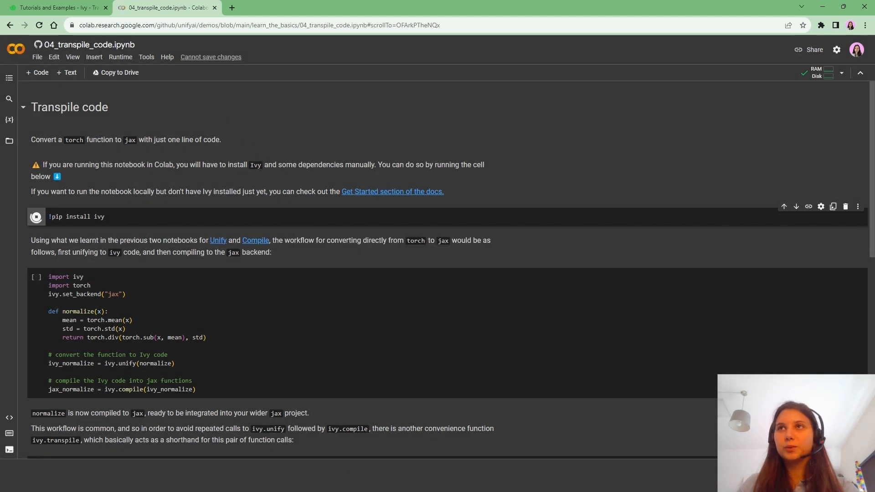
pyautogui.click(35, 216)
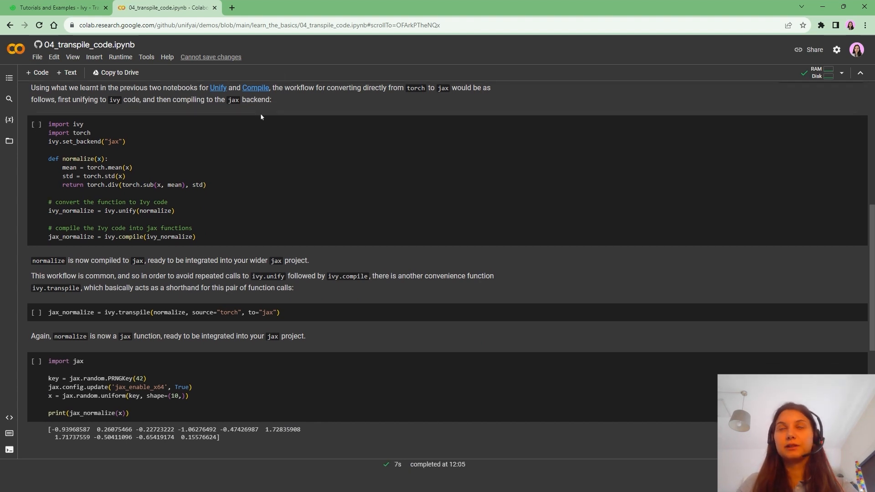
pyautogui.moveTo(35, 124)
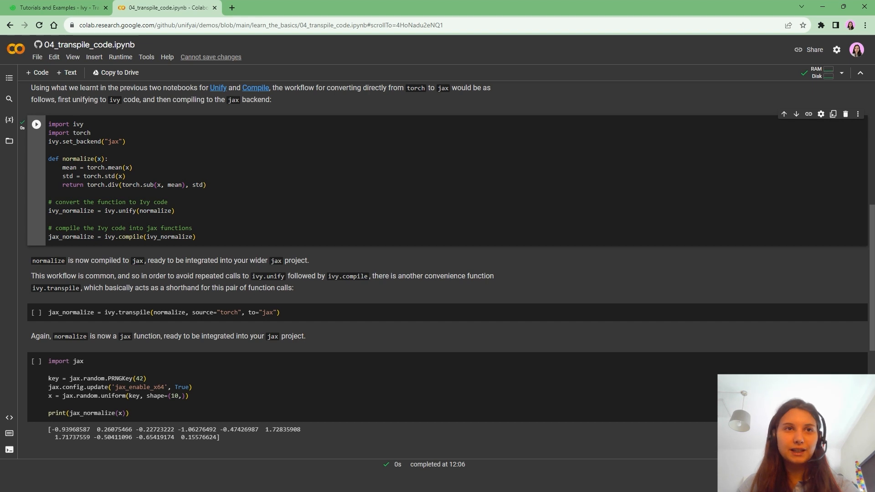
# Run the ivy.transpile shorthand cell converting normalize from torch to jax
pyautogui.scroll(-3)
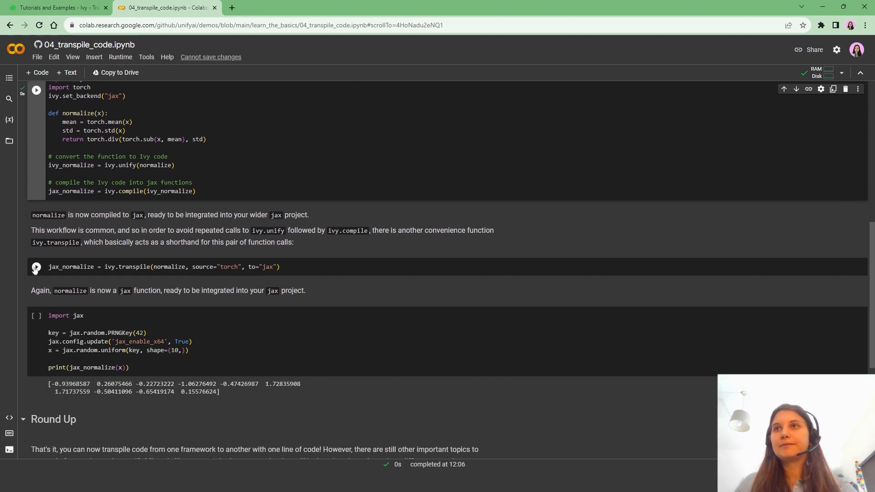
pyautogui.click(36, 266)
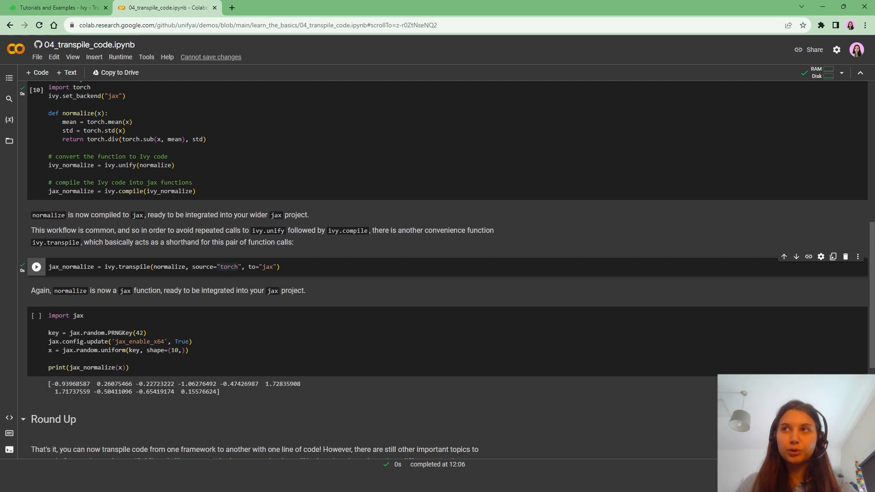
# Select the name jax_normalize in the transpile cell
pyautogui.doubleClick(69, 122)
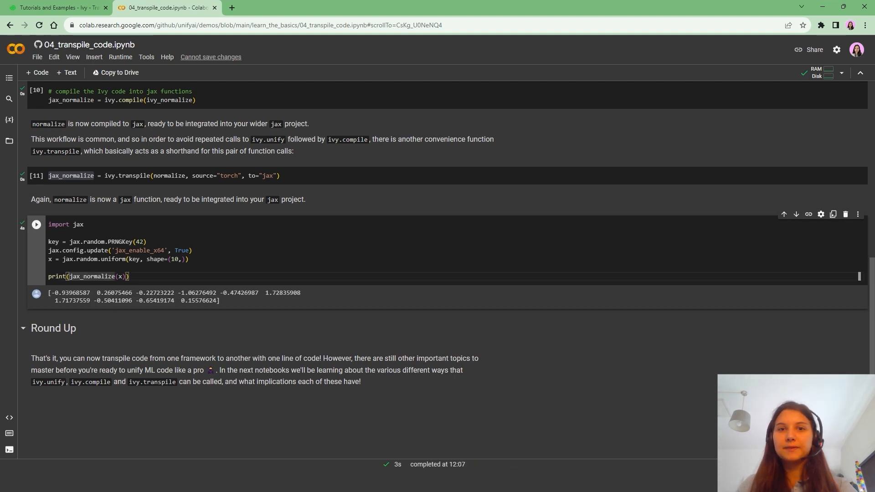
# Wrap the print argument in type() and rerun, showing jax ArrayImpl
pyautogui.write('type')
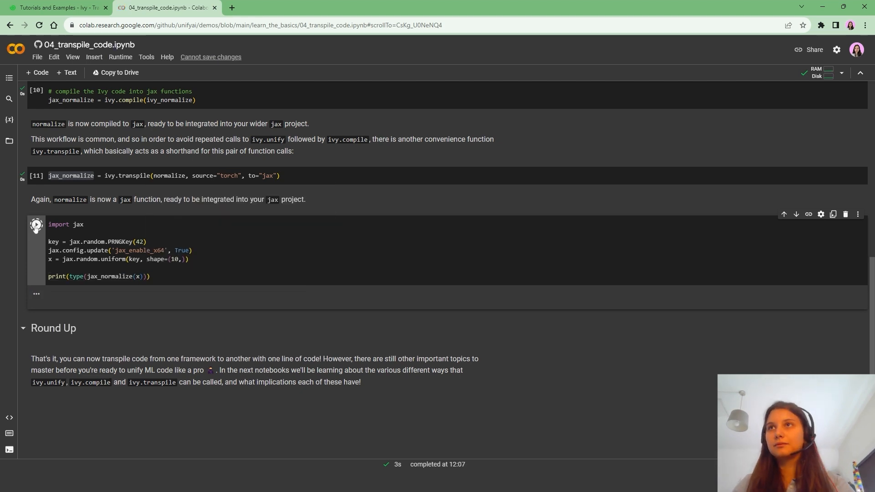
pyautogui.click(36, 225)
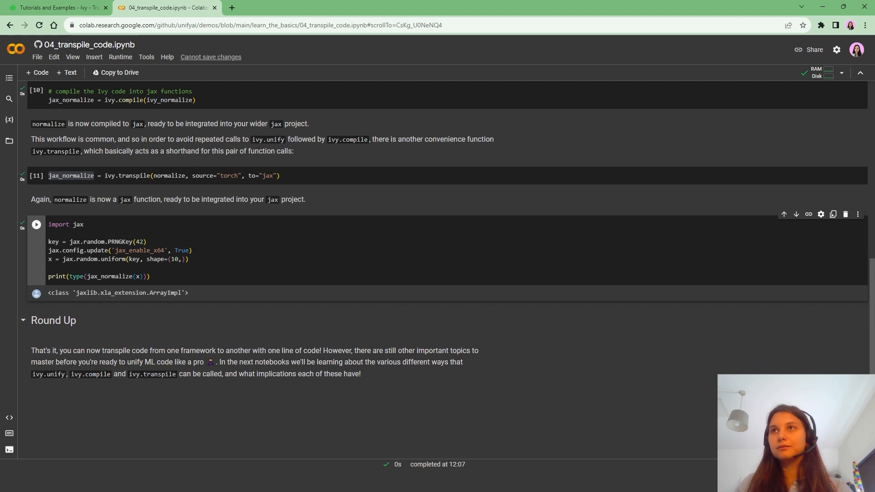